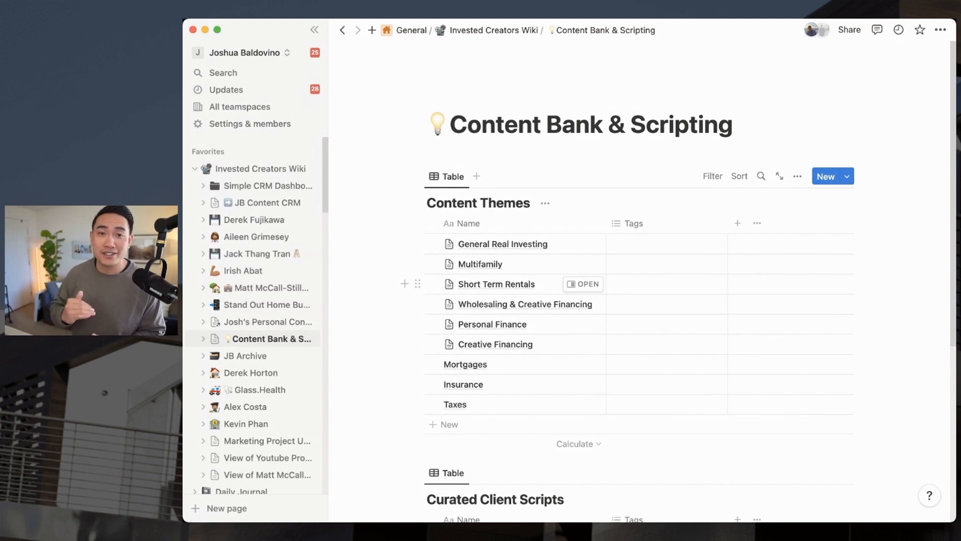
Step: View the March 2023 client scripts page in side peek from the Curated Client Scripts table
{"action": "scroll", "scroll_direction": "down", "scroll_amount": 3}
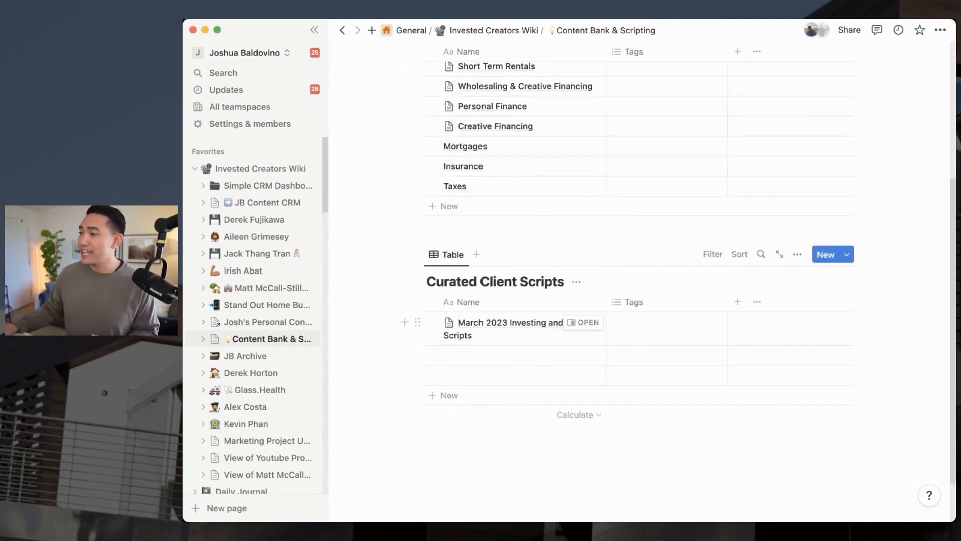
{"action": "left_click", "coordinate": [584, 322]}
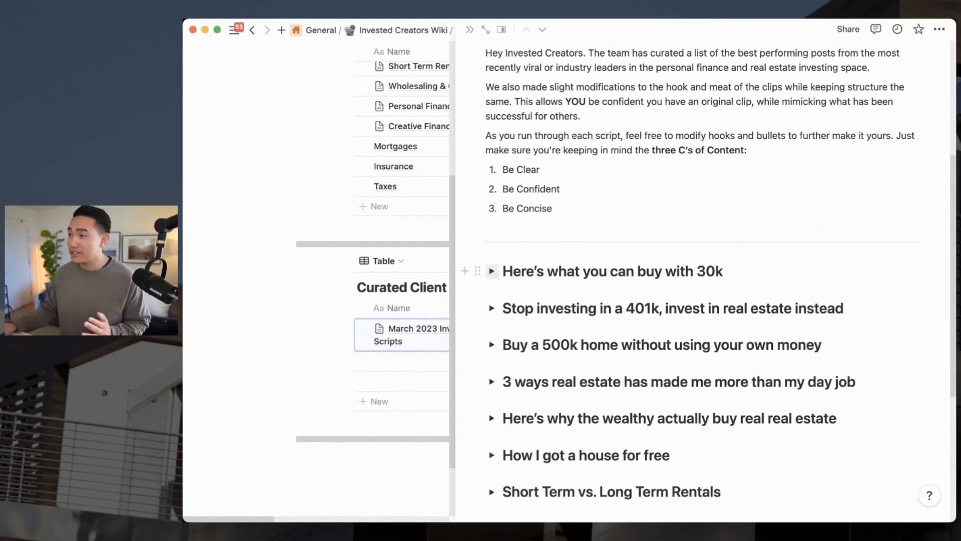
{"action": "left_click", "coordinate": [491, 271]}
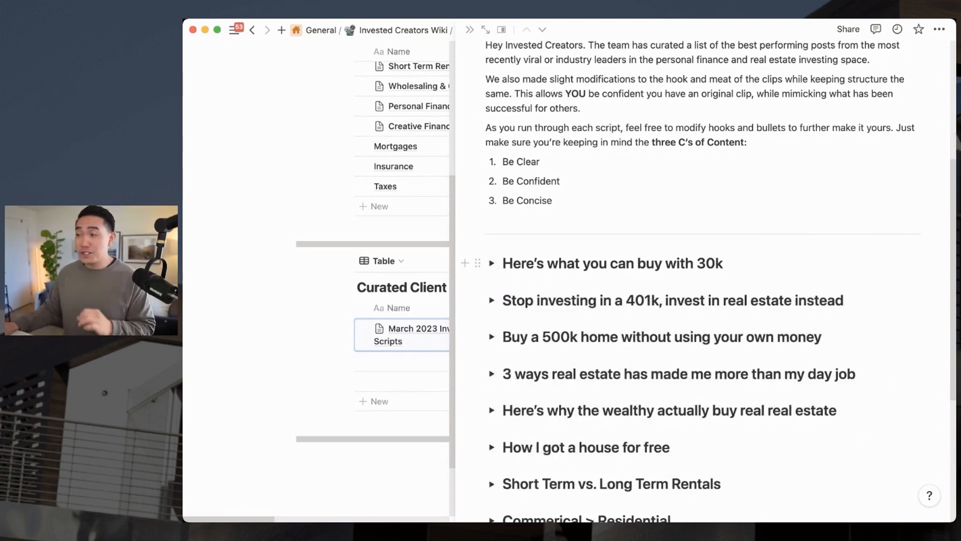
{"action": "left_click", "coordinate": [493, 263]}
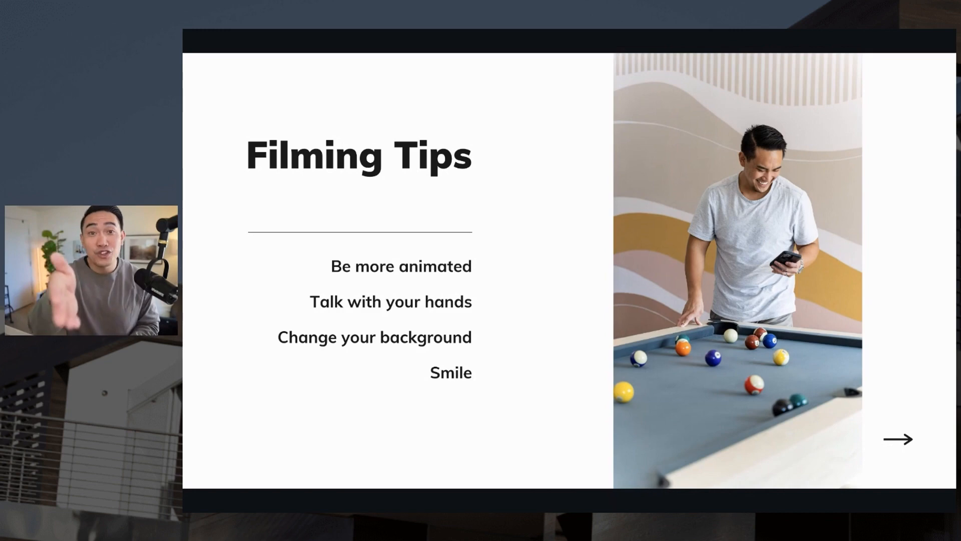
{"action": "left_click", "coordinate": [897, 438]}
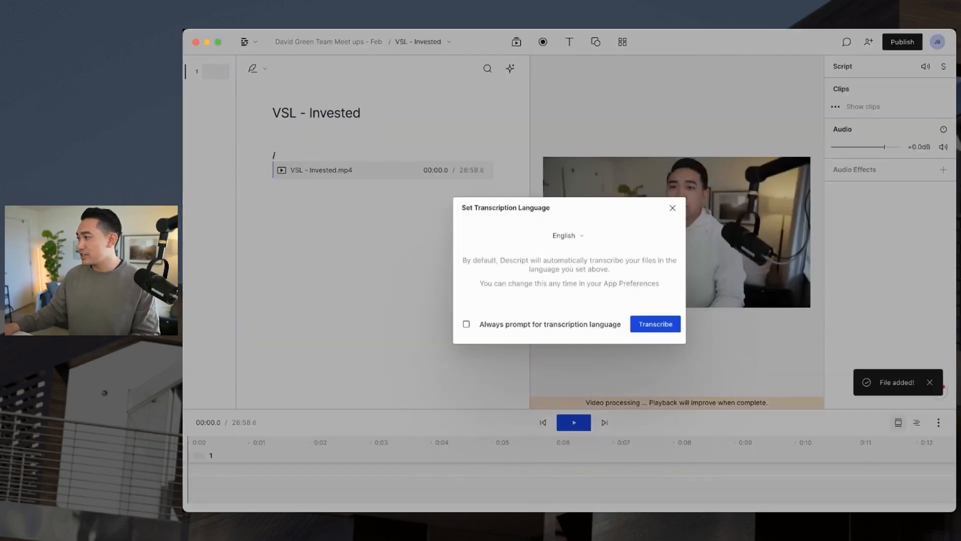
Step: Confirm the transcription language and load the David Green Team Meet ups - Feb composition
{"action": "left_click", "coordinate": [655, 323]}
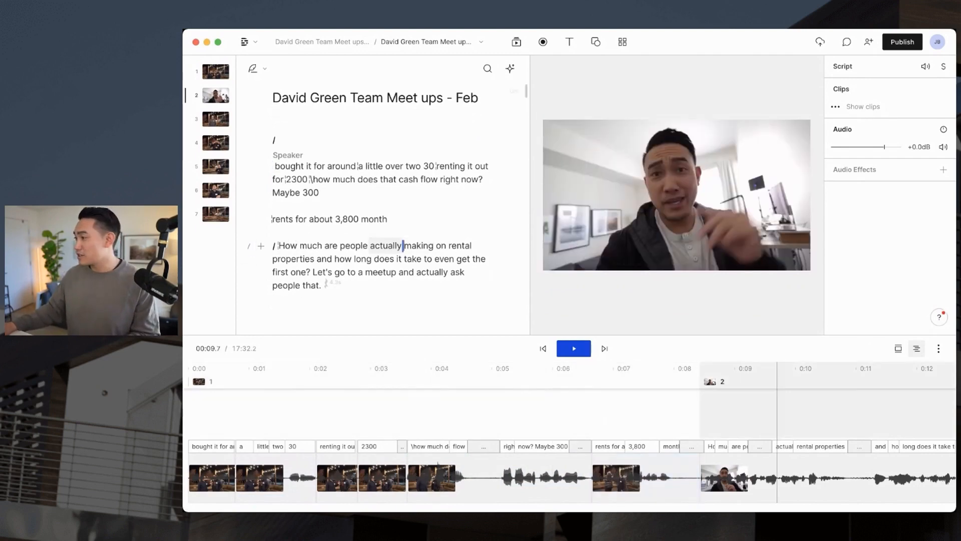
{"action": "left_click", "coordinate": [573, 349]}
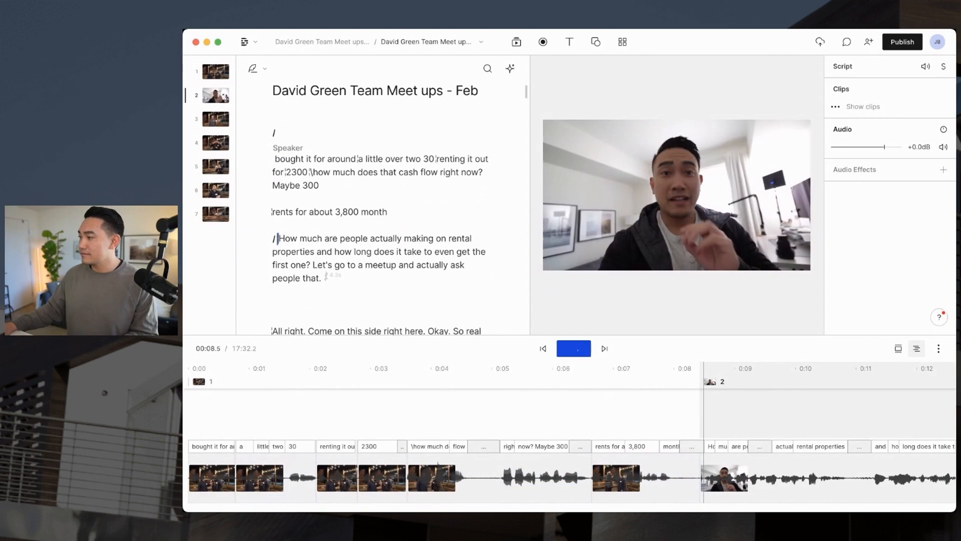
{"action": "left_click", "coordinate": [573, 348]}
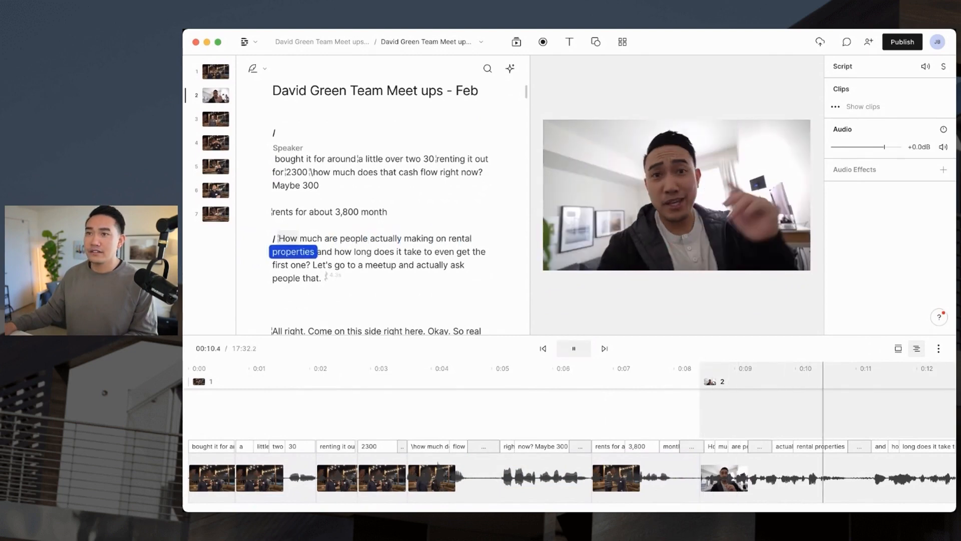
{"action": "left_click", "coordinate": [572, 348]}
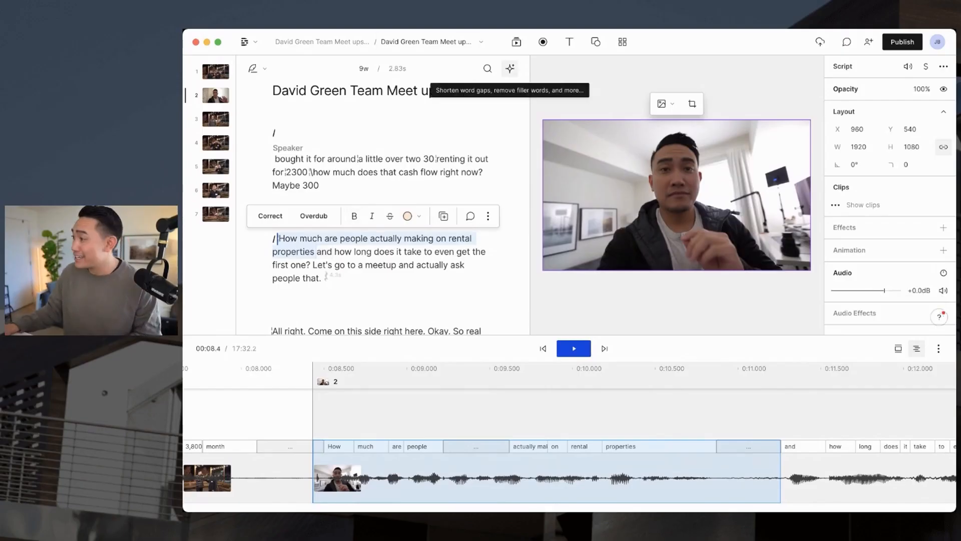
{"action": "left_click", "coordinate": [510, 68]}
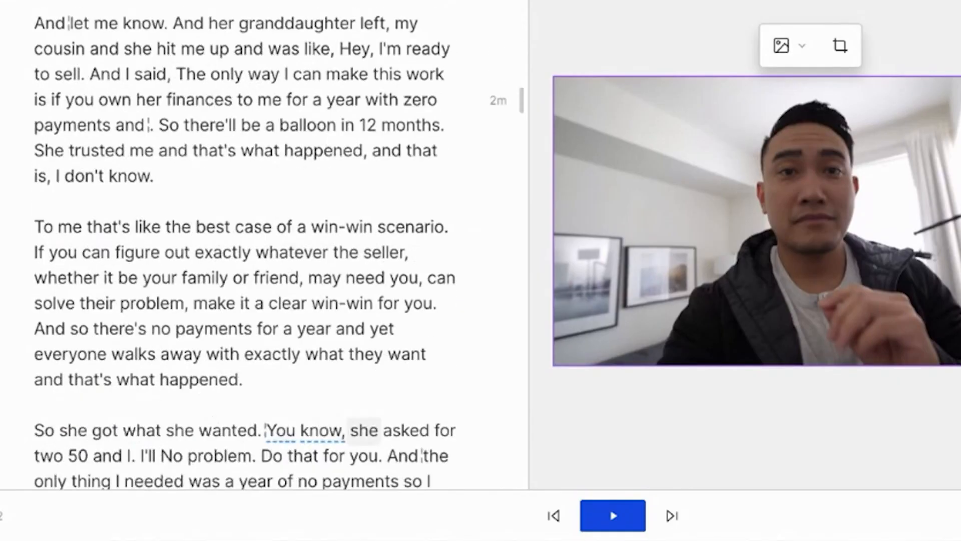
{"action": "scroll", "scroll_direction": "down", "scroll_amount": 3}
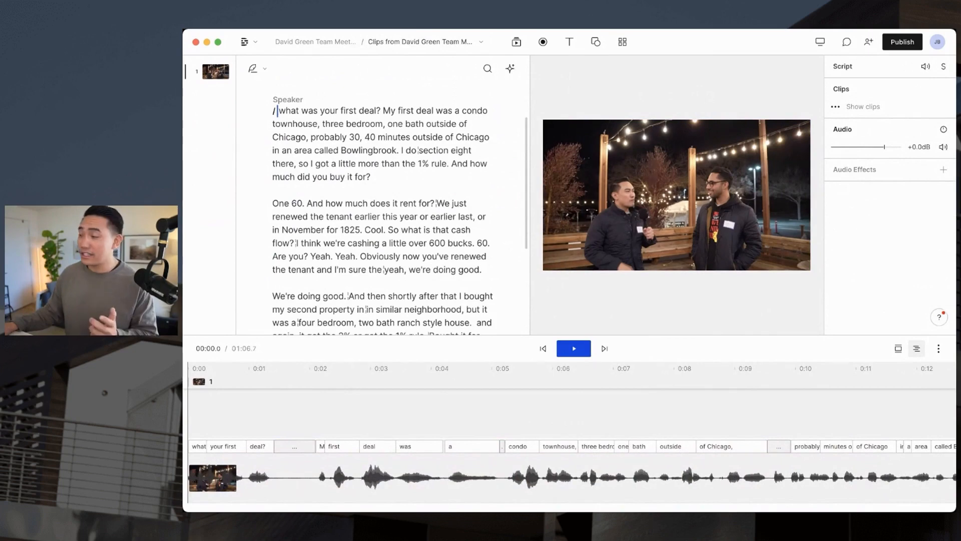
{"action": "left_click", "coordinate": [572, 348]}
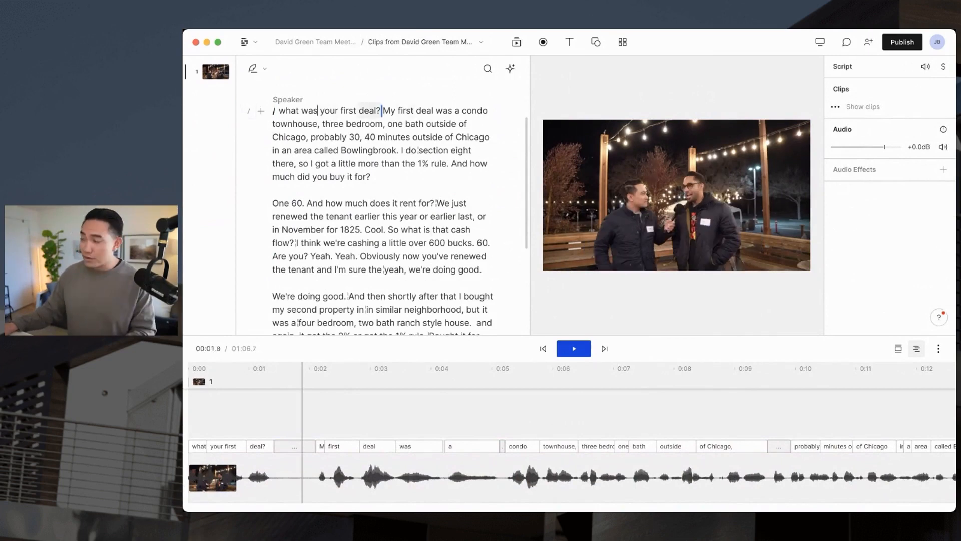
{"action": "left_click", "coordinate": [510, 68]}
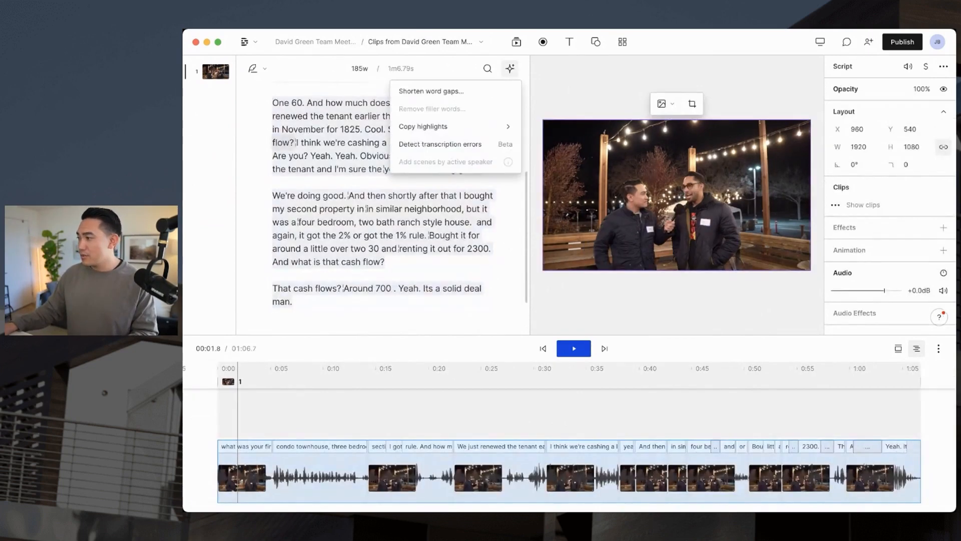
{"action": "left_click", "coordinate": [509, 68]}
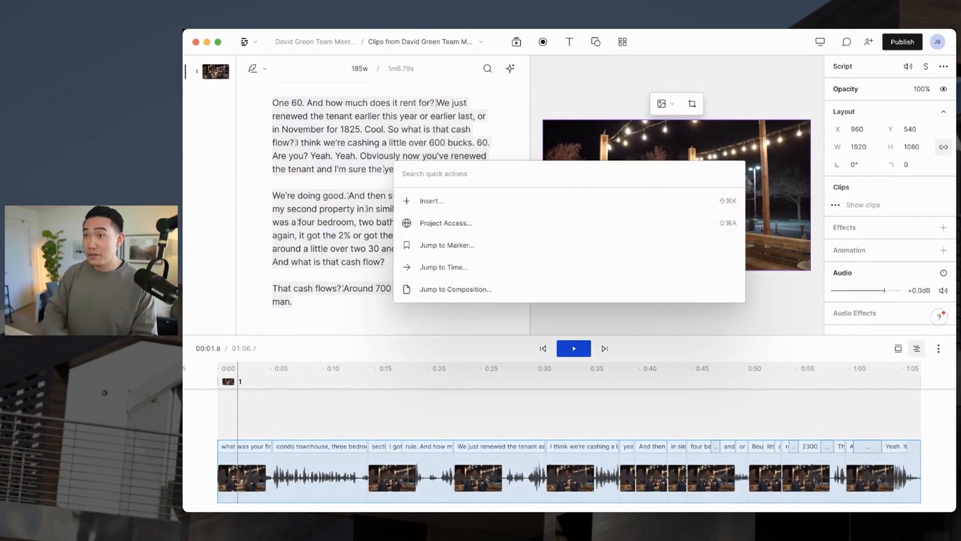
{"action": "type", "text": "fancy"}
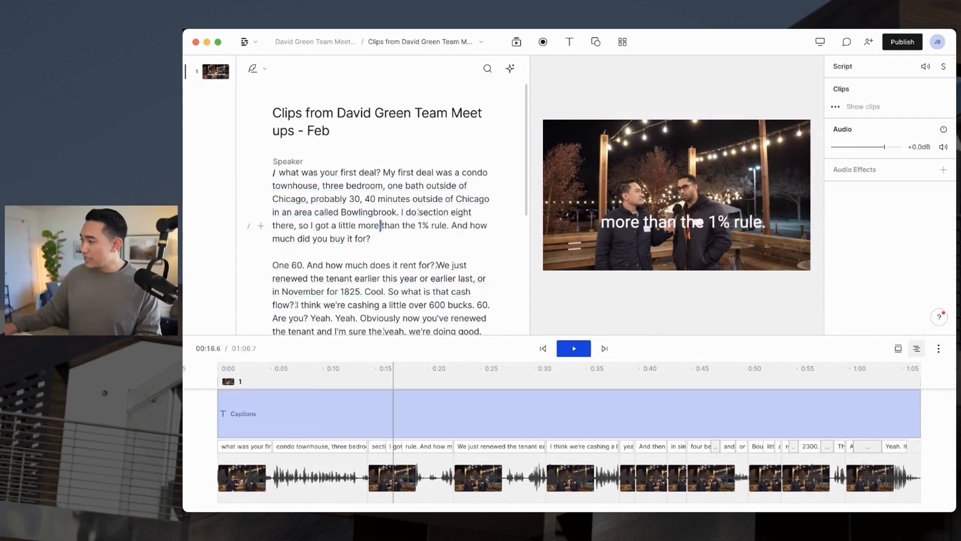
{"action": "left_click", "coordinate": [510, 68]}
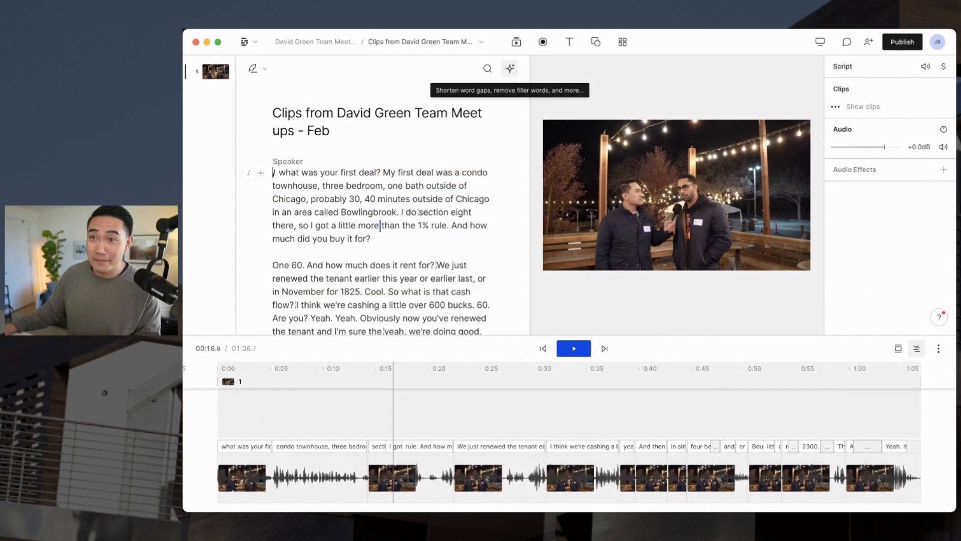
Step: Make the clip portrait 9:16 and apply the portrait caption template
{"action": "left_click", "coordinate": [510, 68]}
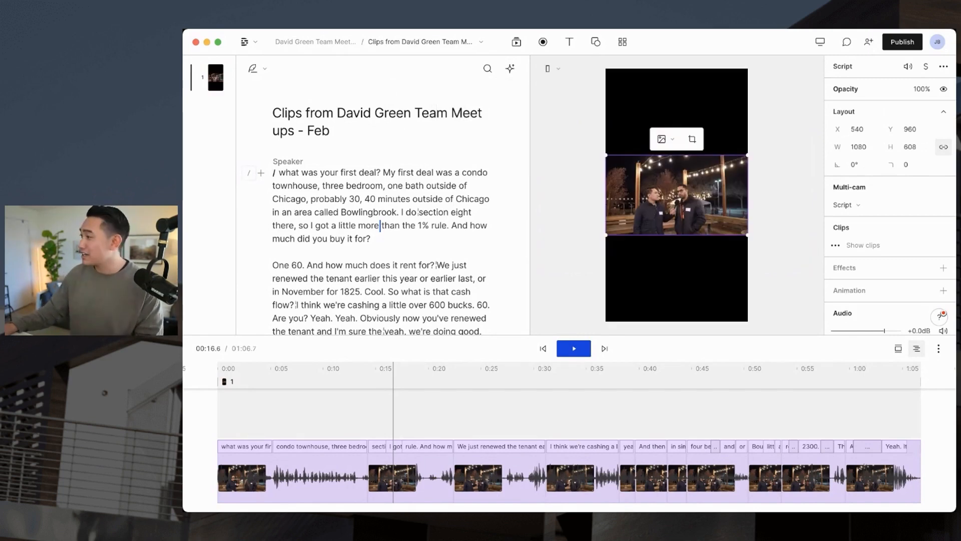
{"action": "left_click", "coordinate": [621, 42]}
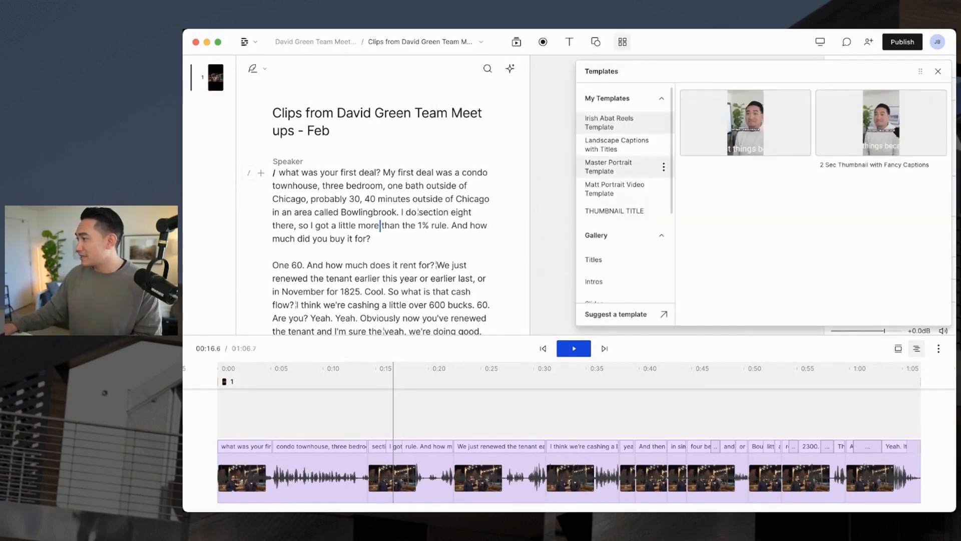
{"action": "left_click", "coordinate": [608, 166]}
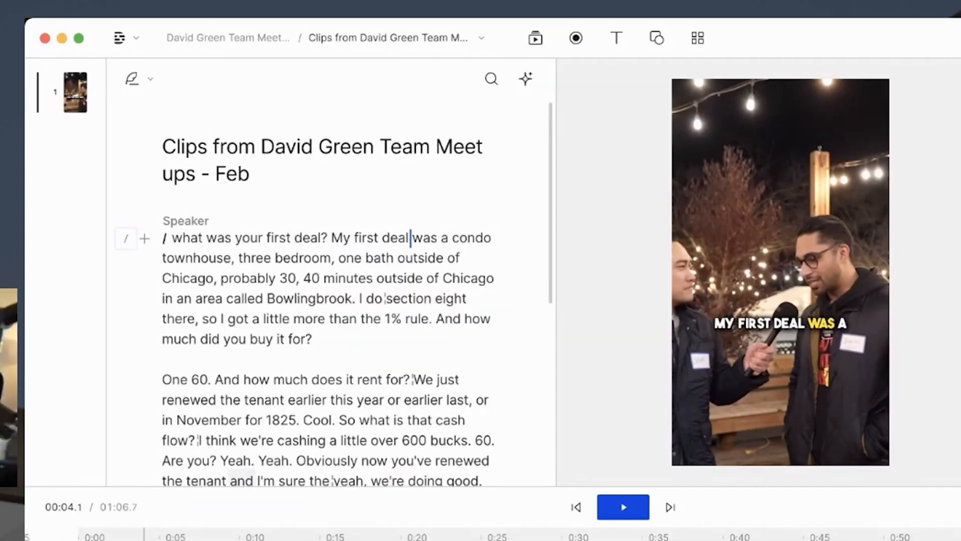
Step: Search stock videos for 'chicago' and overlay the Aerial Illinois Chicago clip on the timeline
{"action": "left_click", "coordinate": [534, 37]}
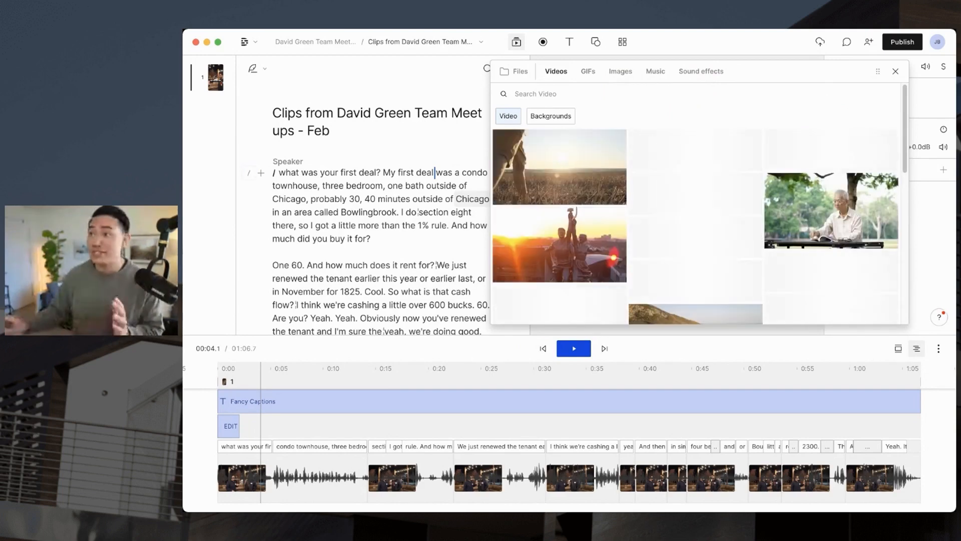
{"action": "type", "text": "chicag"}
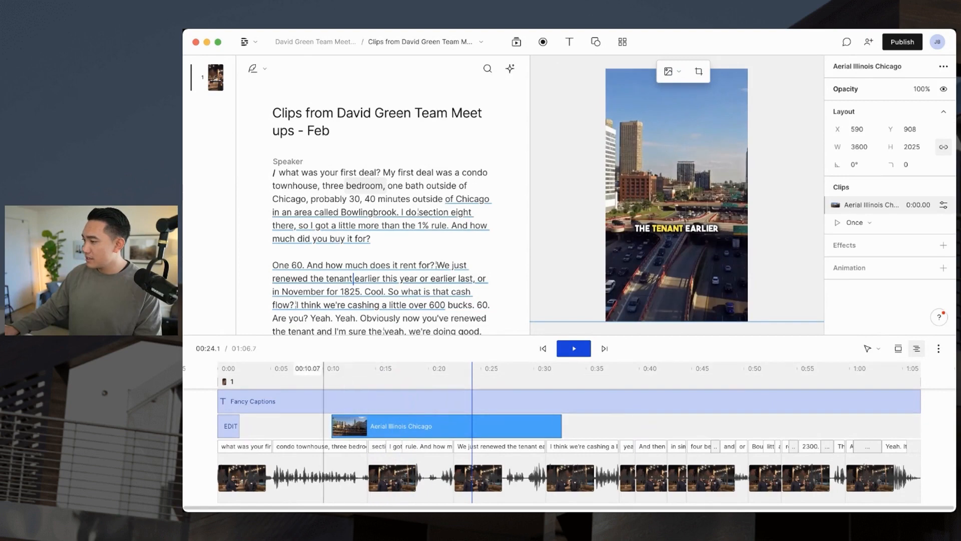
{"action": "left_click", "coordinate": [573, 348]}
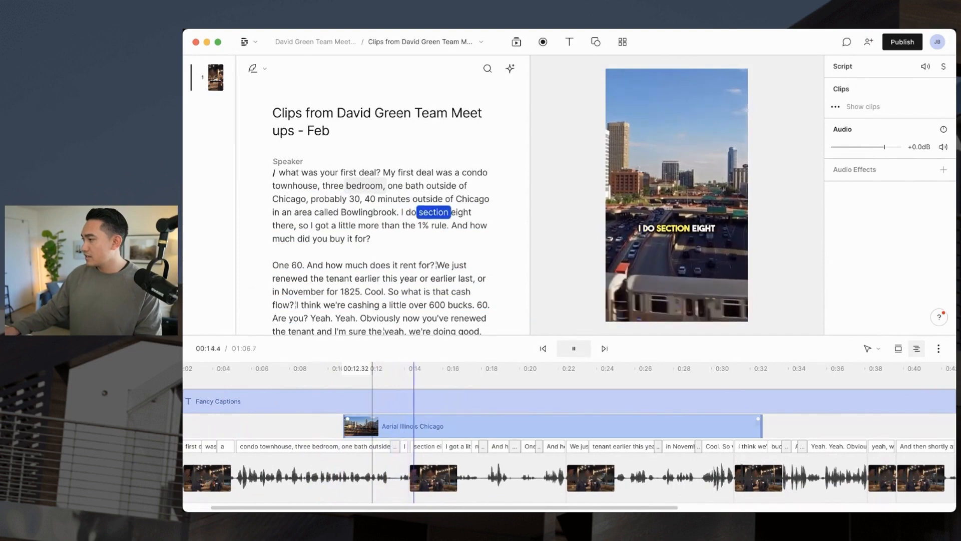
Step: Browse sound effects for 'train', then 'whoosh' results like Deep Low Whoosh and Whip Whoosh
{"action": "left_click", "coordinate": [573, 349]}
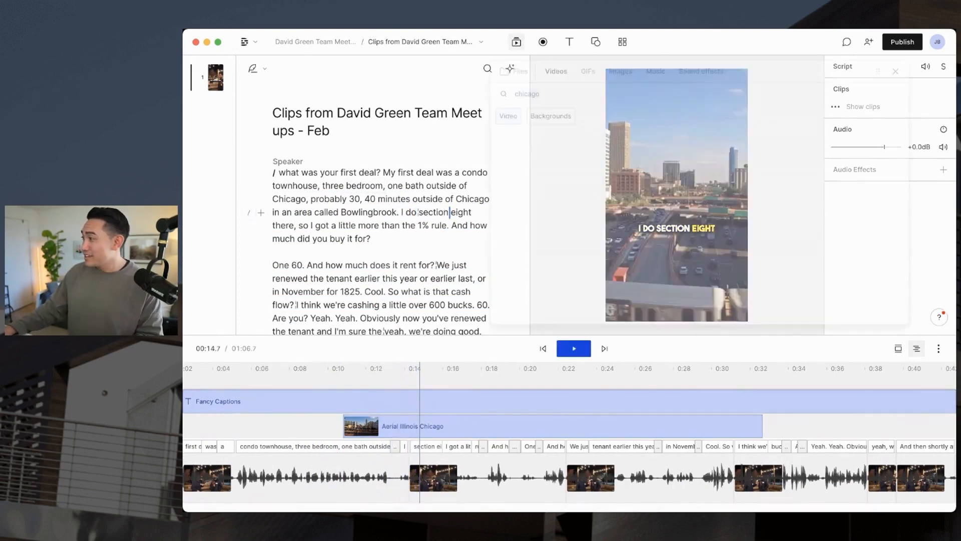
{"action": "left_click", "coordinate": [700, 71]}
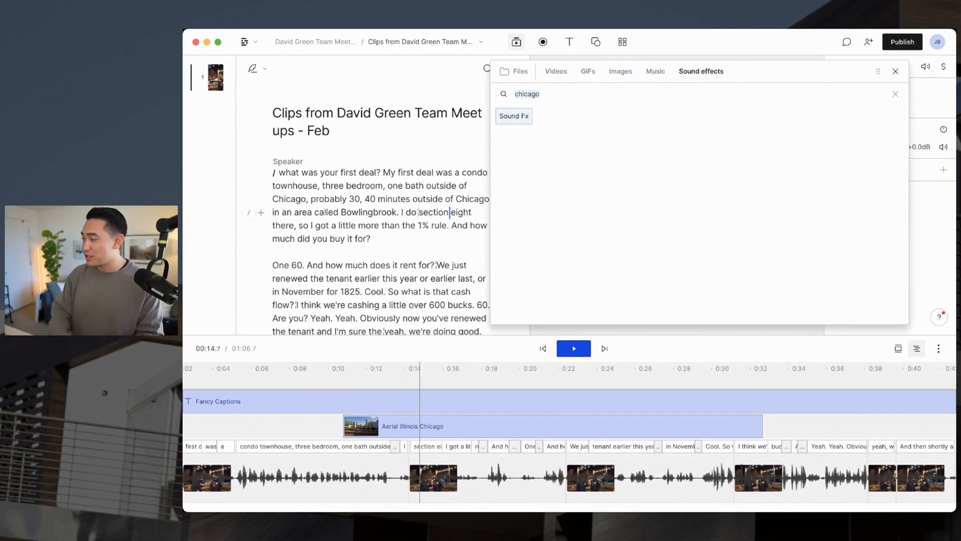
{"action": "type", "text": "train"}
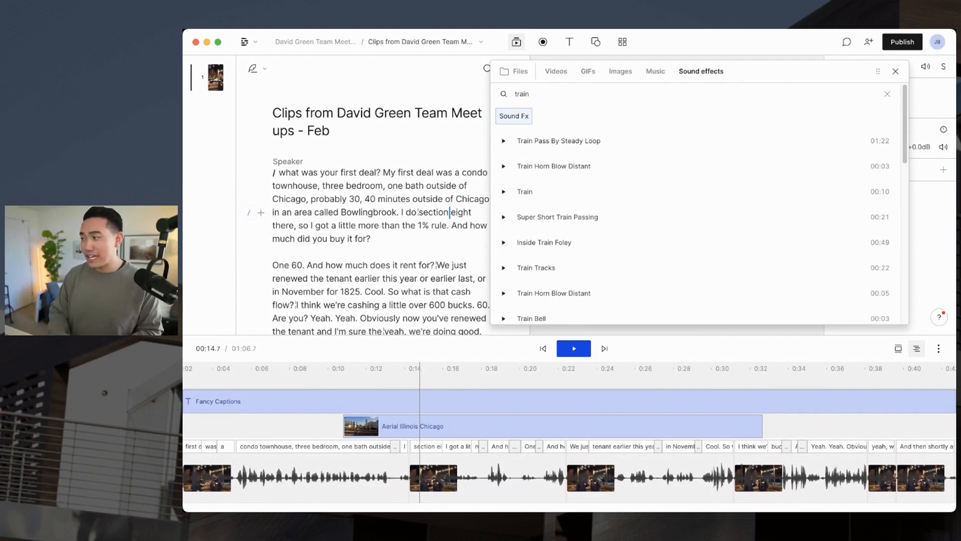
{"action": "left_click", "coordinate": [886, 94]}
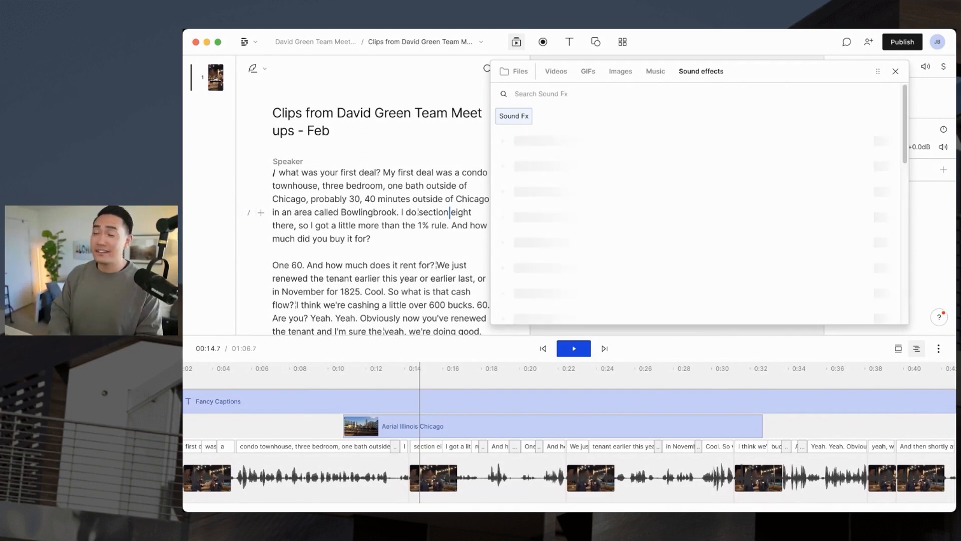
{"action": "type", "text": "whoosh"}
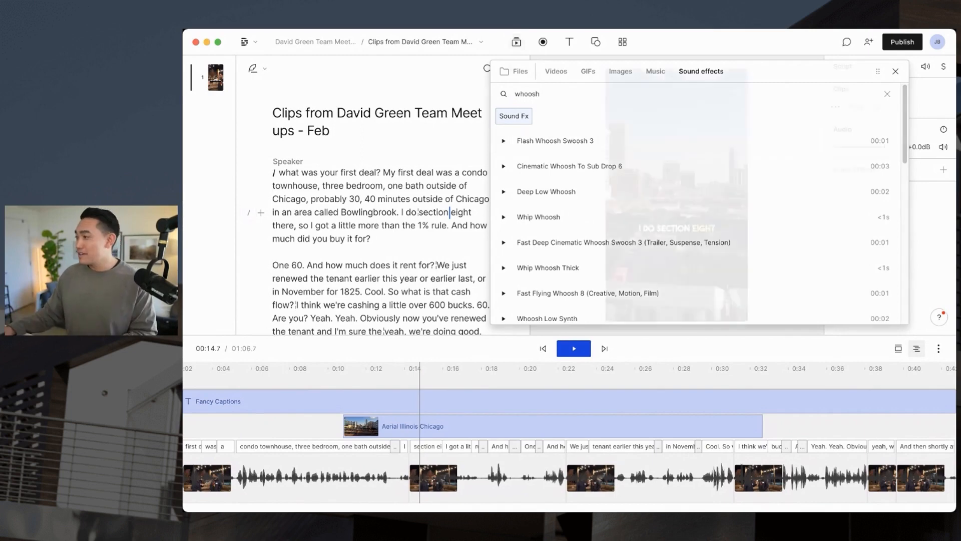
{"action": "left_click", "coordinate": [895, 72]}
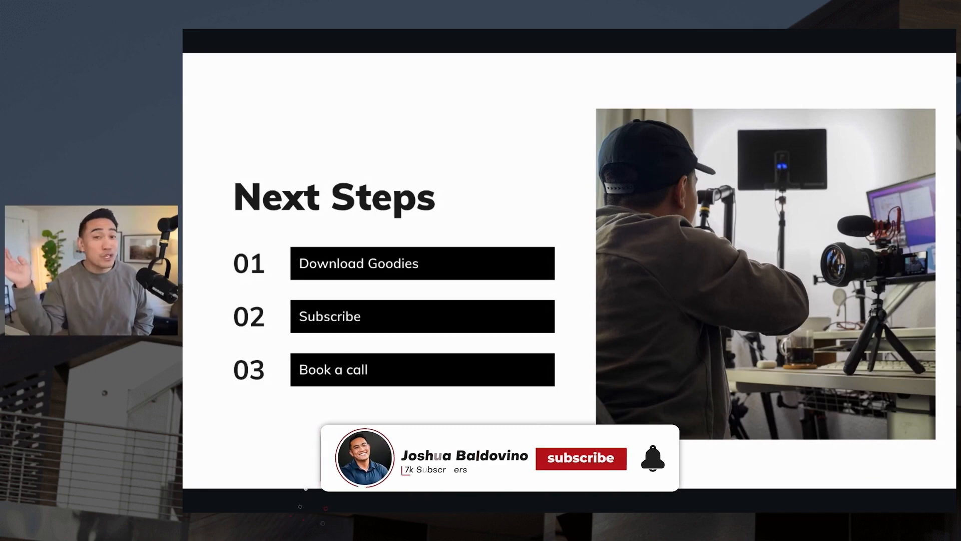
Step: Subscribe with the notification bell on the Next Steps closing slide
{"action": "left_click", "coordinate": [580, 457]}
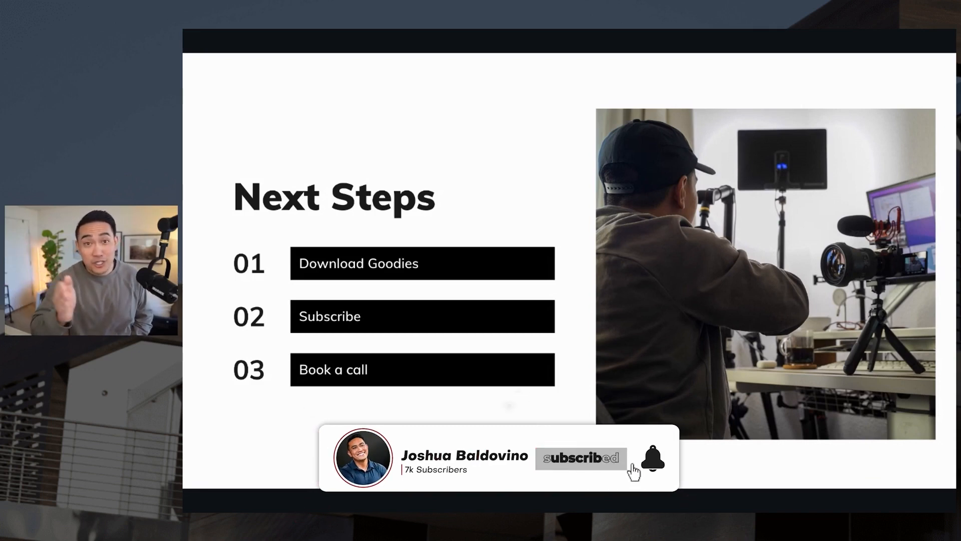
{"action": "left_click", "coordinate": [652, 457]}
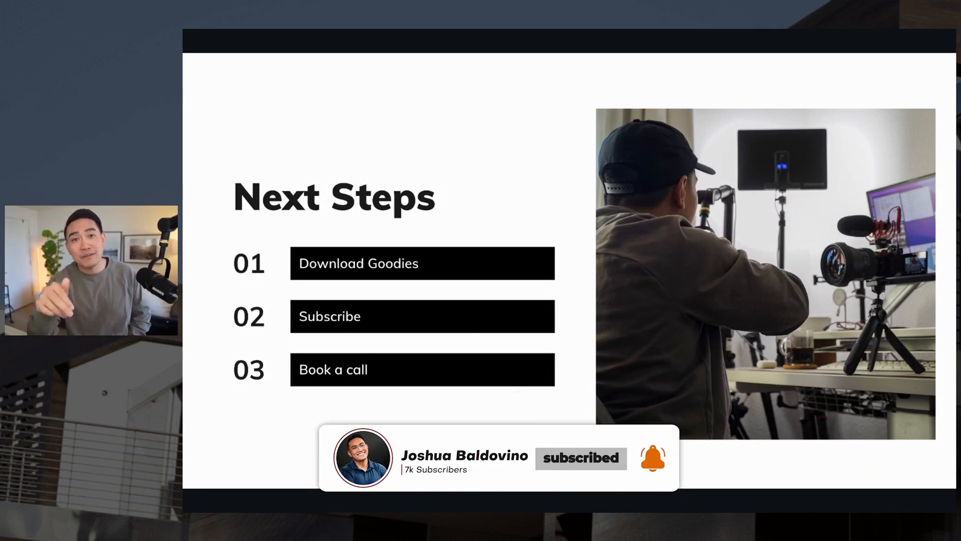